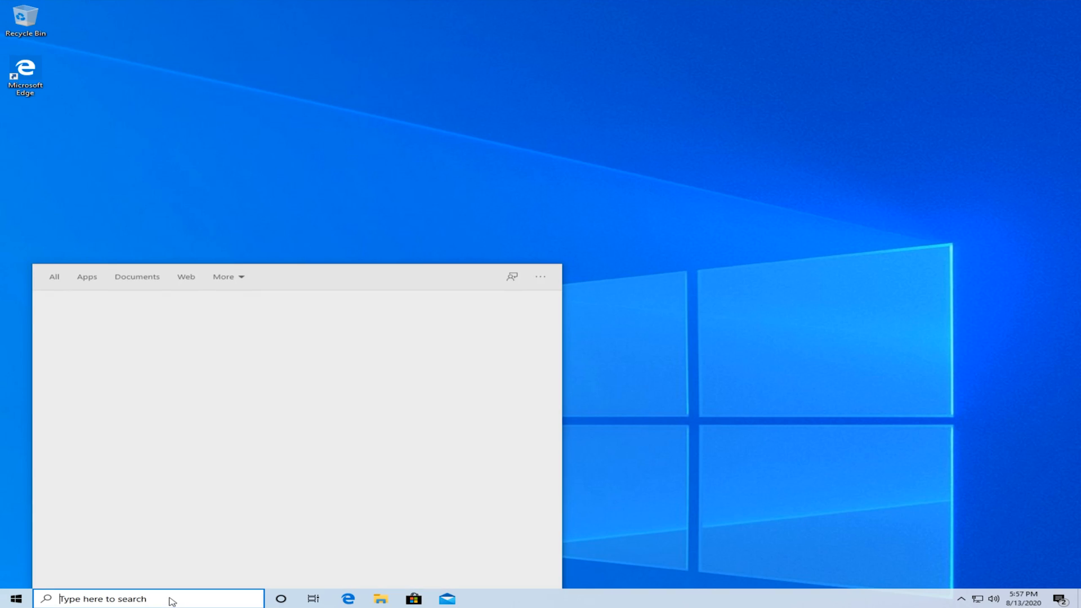
Step: Search the taskbar for 'settings' to surface the Settings app as best match
{"action": "type", "text": "s"}
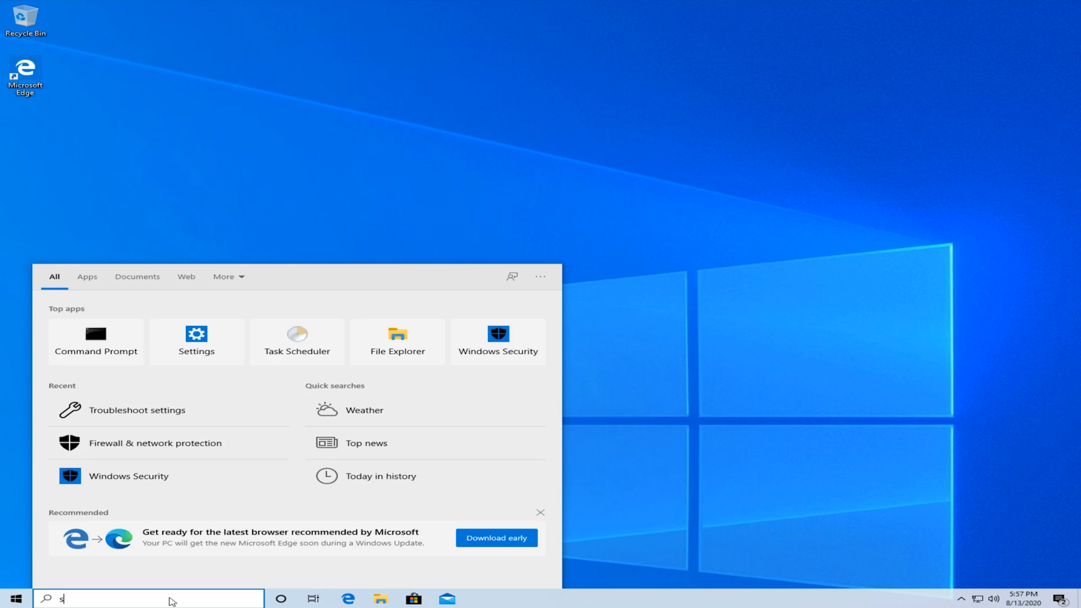
{"action": "type", "text": "ettings"}
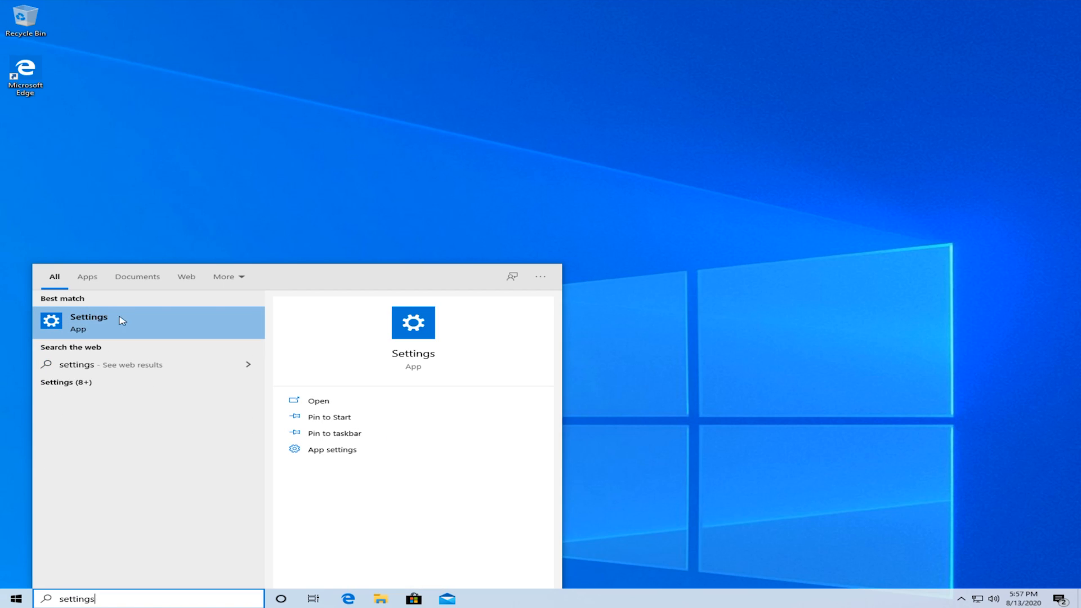
{"action": "mouse_move", "coordinate": [129, 336]}
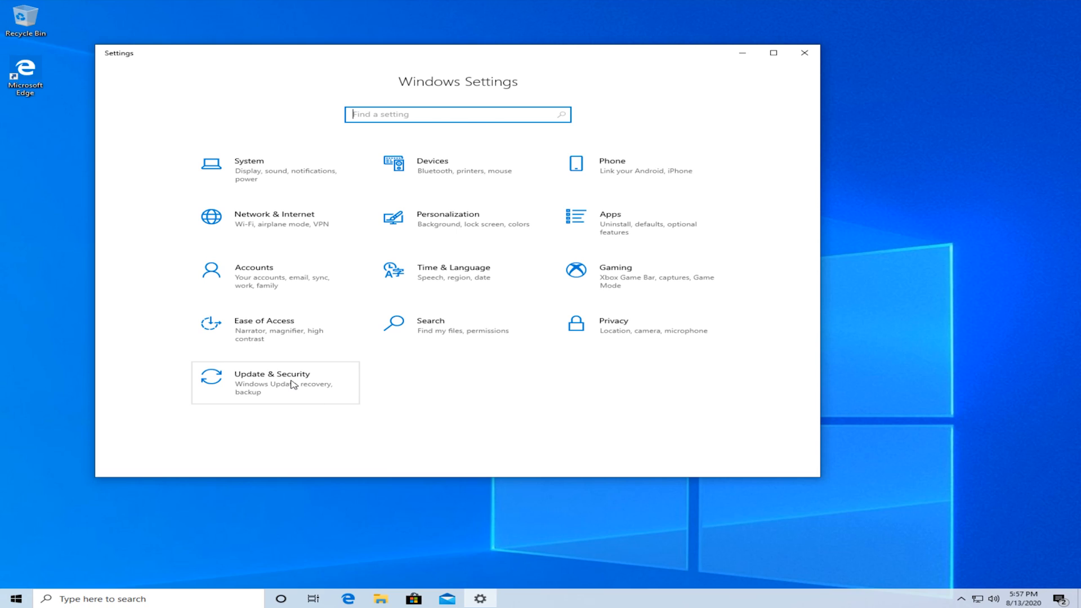
Step: Run the Windows Update troubleshooter from Update & Security > Troubleshoot > Additional troubleshooters
{"action": "left_click", "coordinate": [272, 383]}
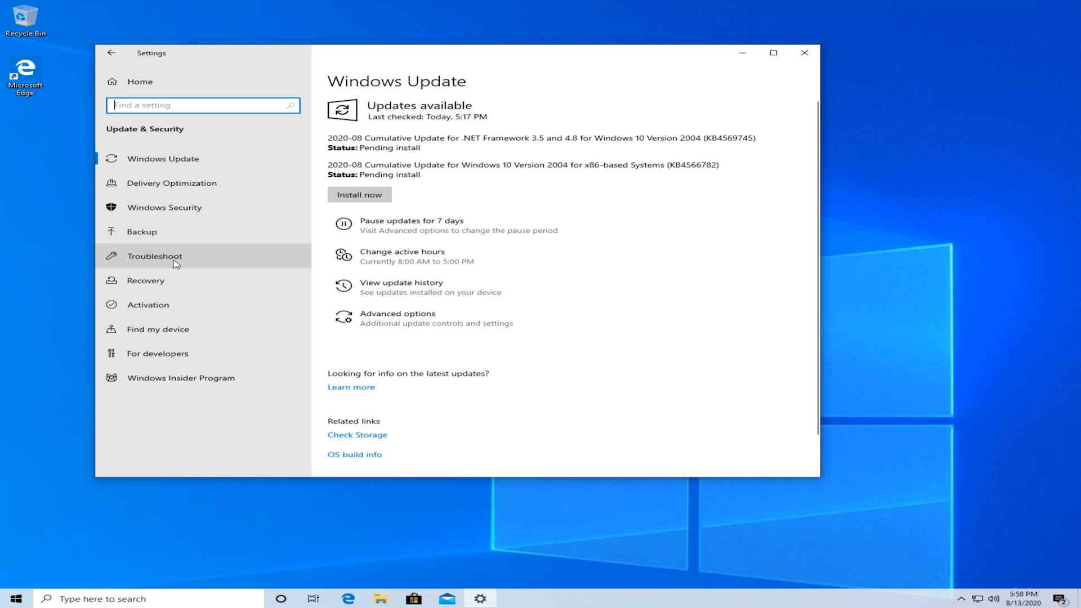
{"action": "left_click", "coordinate": [154, 256]}
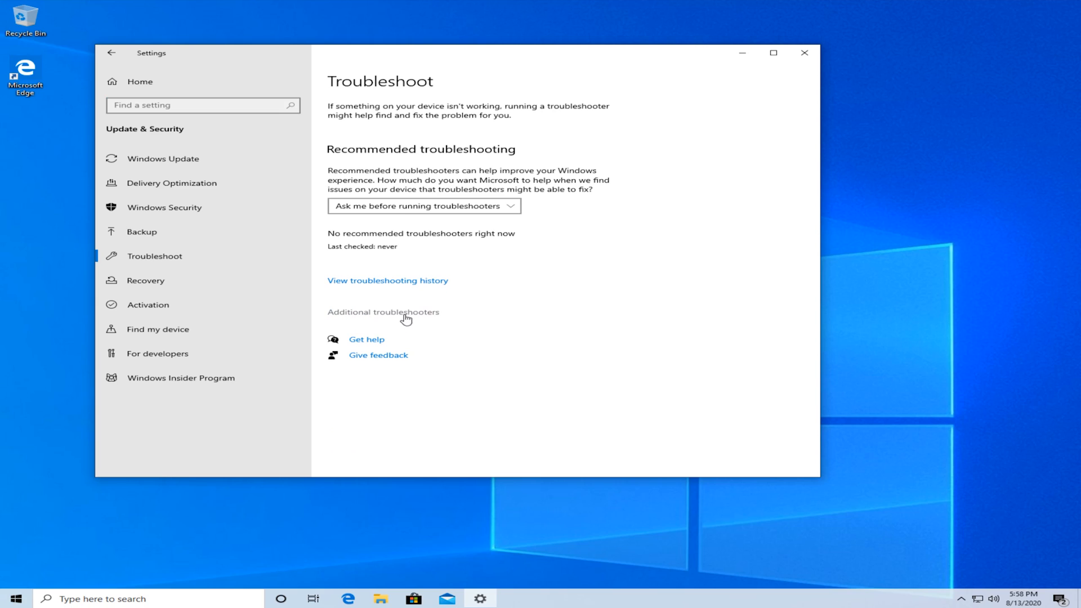
{"action": "left_click", "coordinate": [383, 312]}
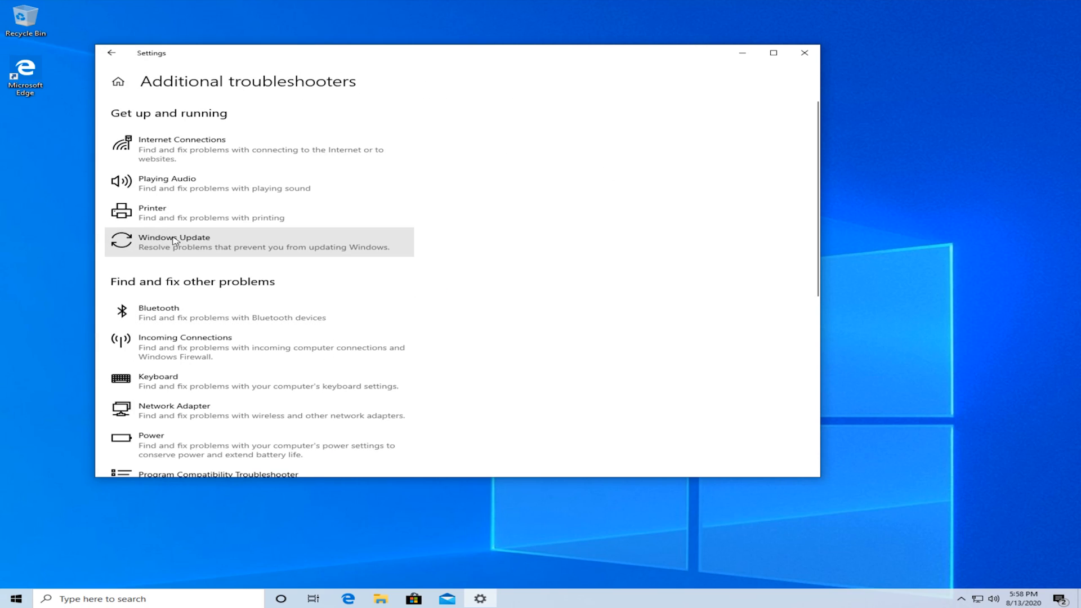
{"action": "mouse_move", "coordinate": [200, 243]}
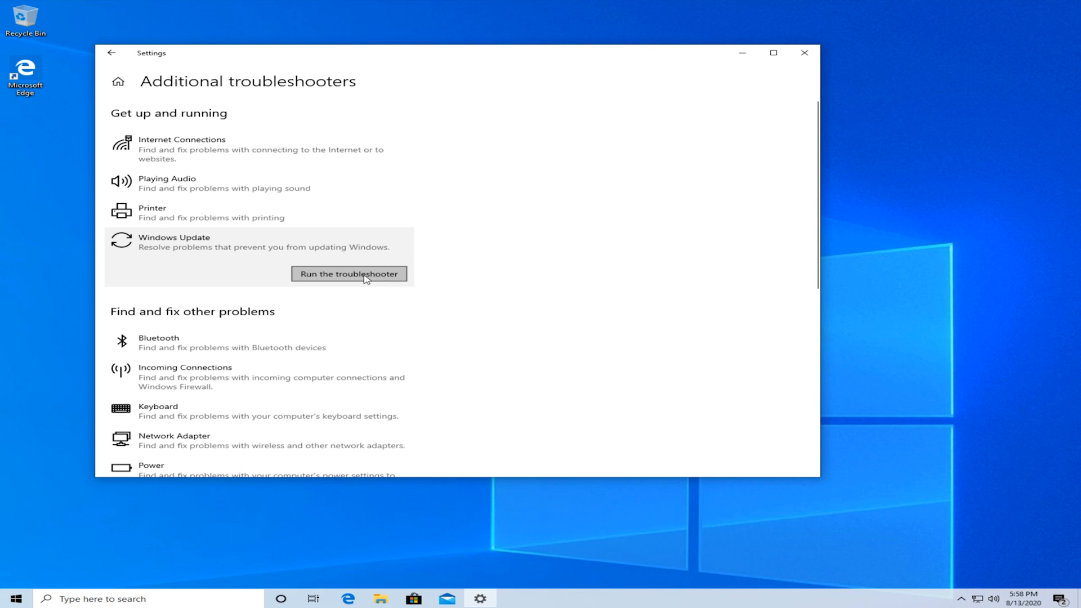
{"action": "left_click", "coordinate": [348, 273]}
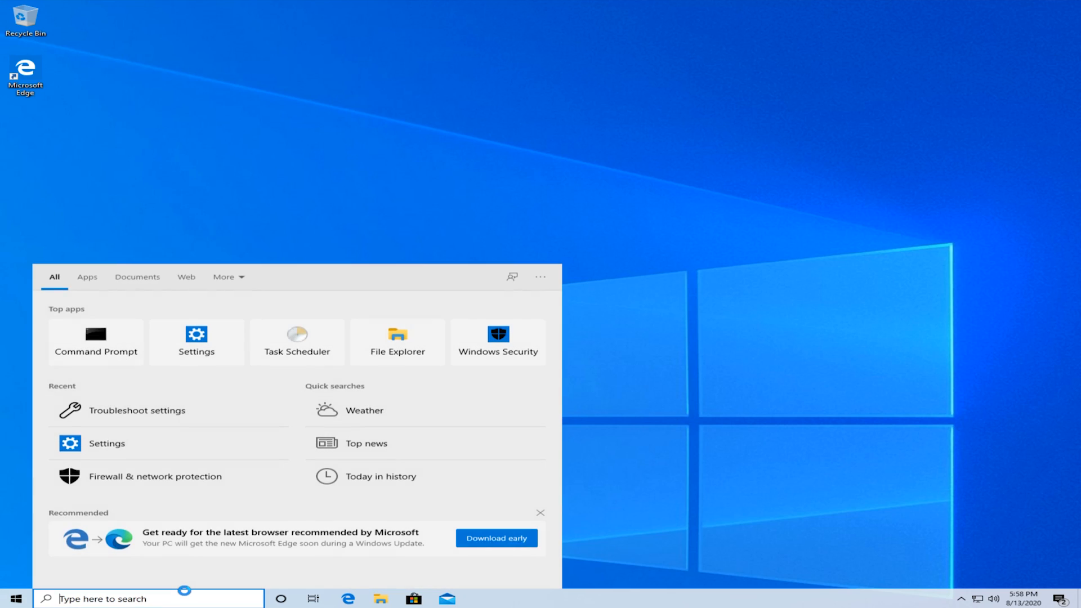
Step: Search for 'cmd' and launch Command Prompt as administrator
{"action": "type", "text": "cmd"}
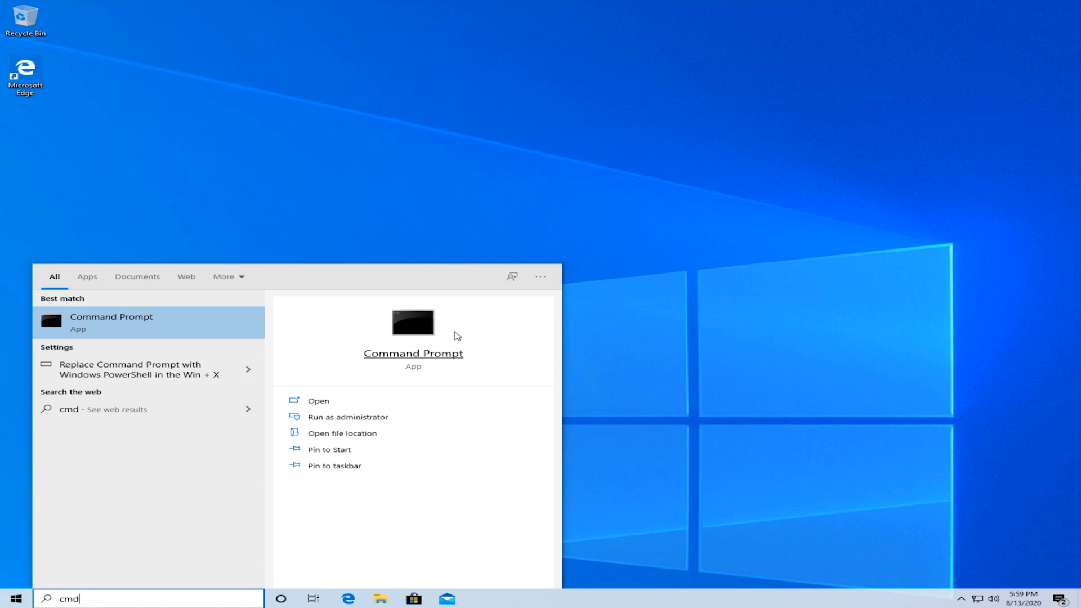
{"action": "left_click", "coordinate": [348, 417]}
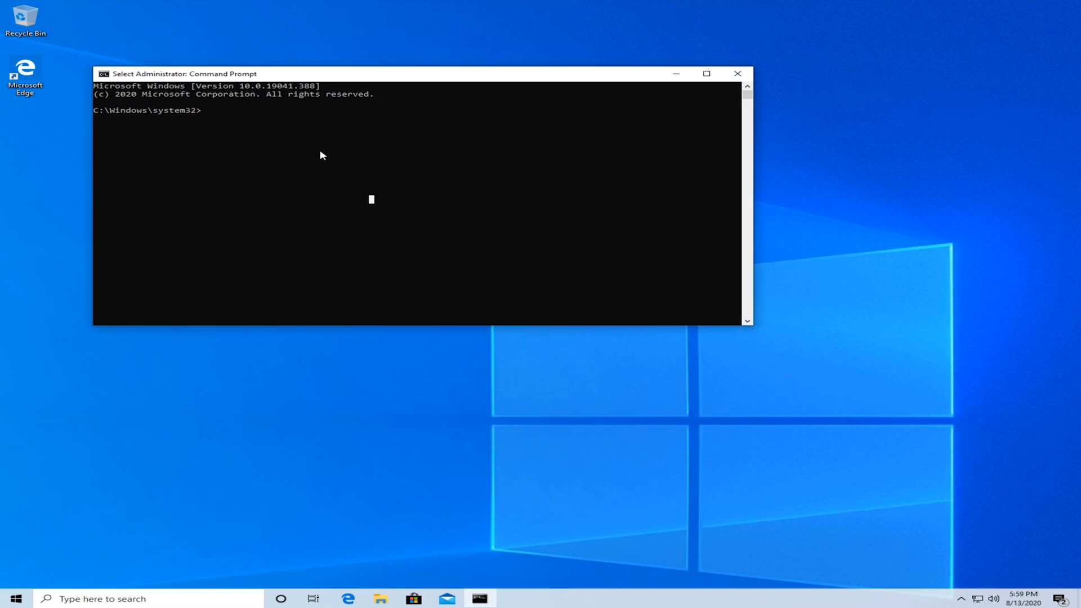
Step: Run DISM.exe /Online /Cleanup-image /Restorehealth to repair the Windows image
{"action": "type", "text": "DIS"}
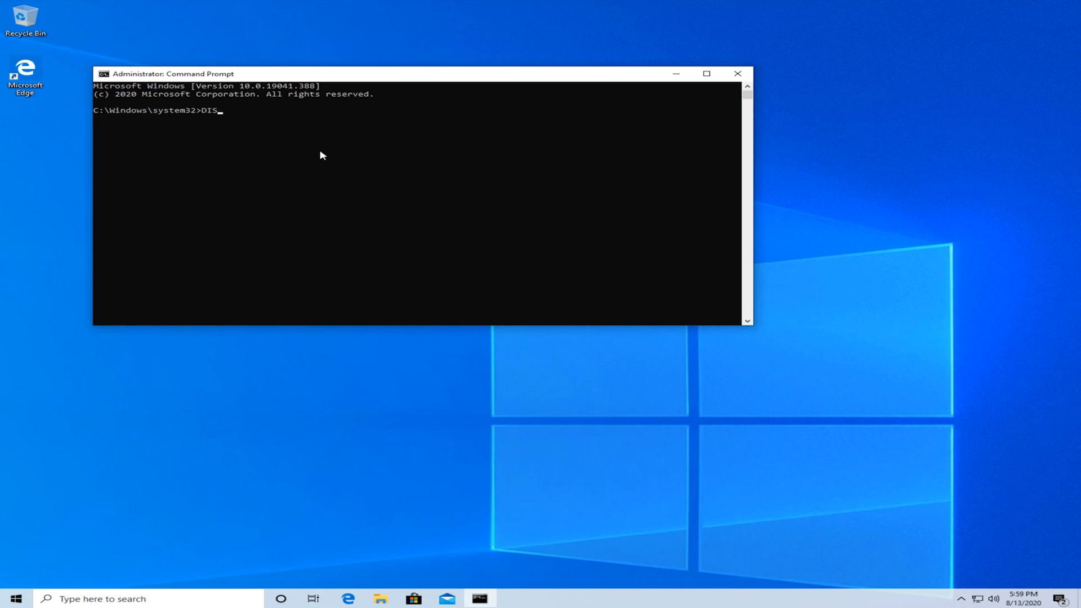
{"action": "type", "text": "M.ex"}
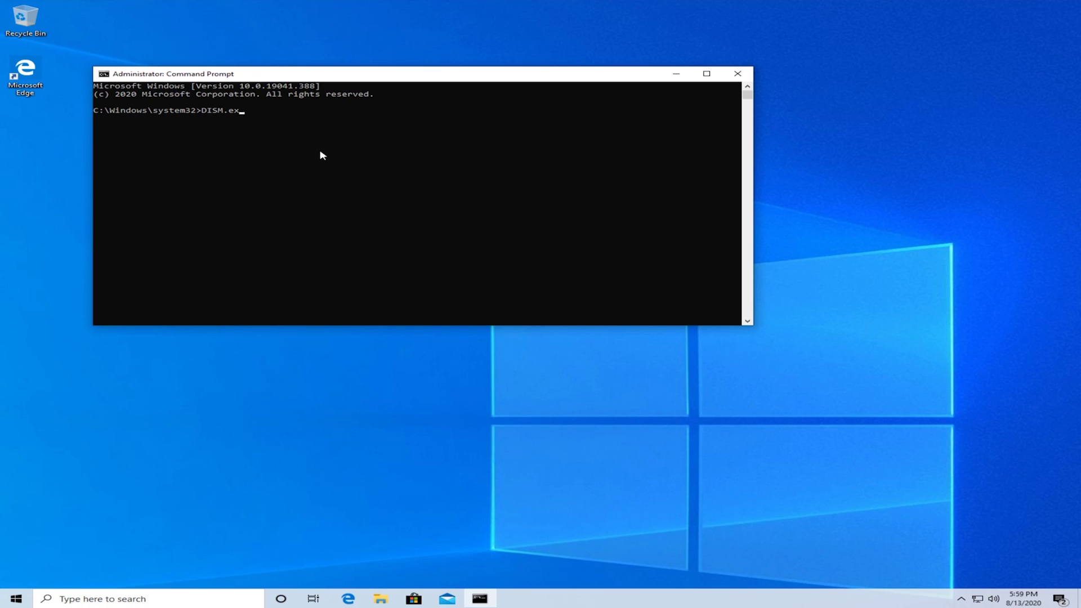
{"action": "type", "text": "e /"}
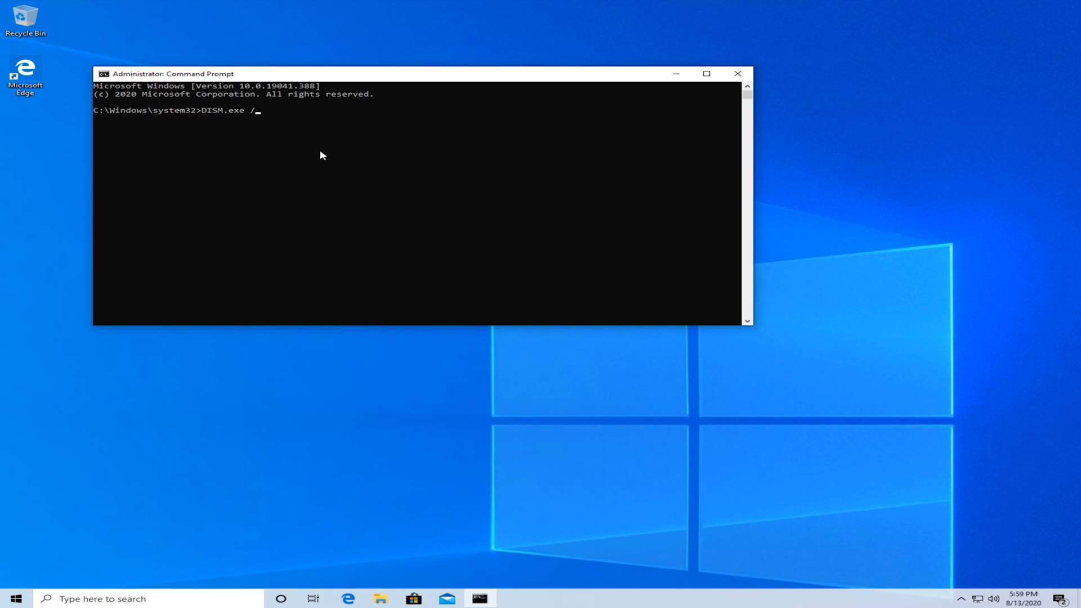
{"action": "type", "text": "Online"}
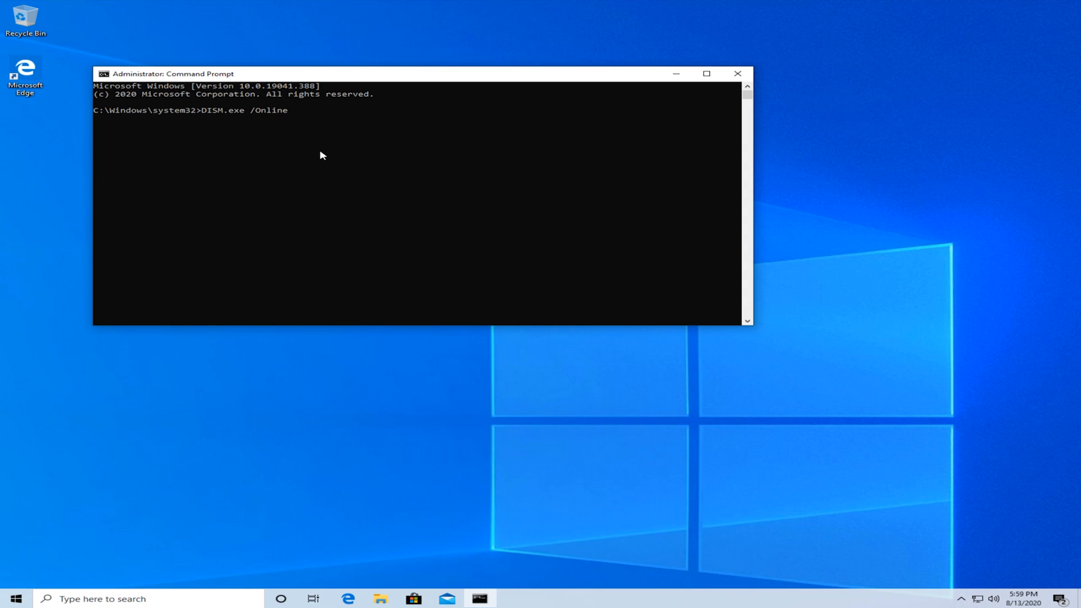
{"action": "type", "text": "/Cle"}
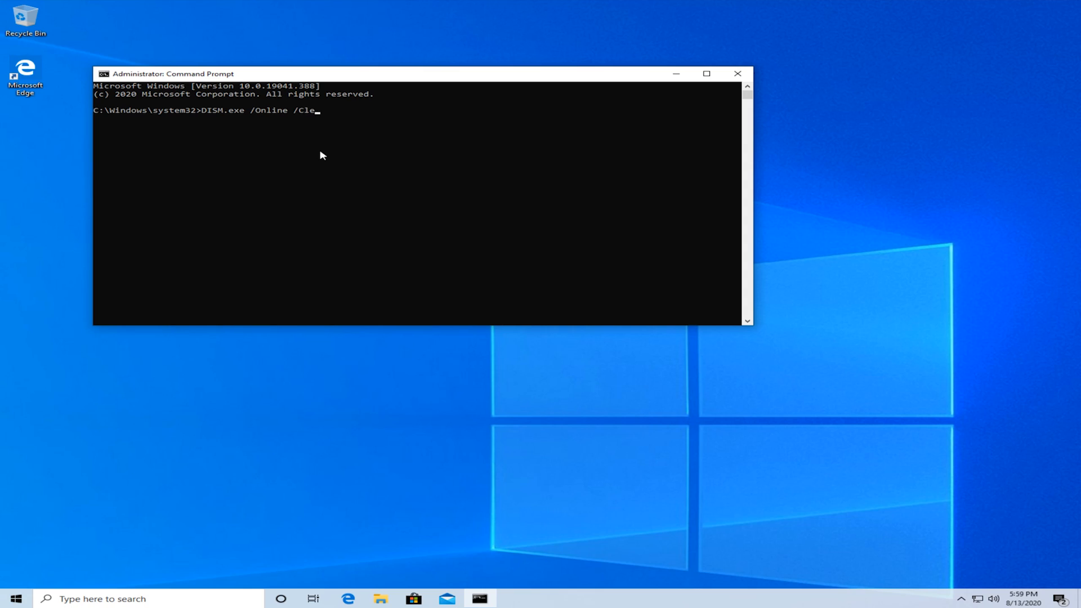
{"action": "type", "text": "anup-"}
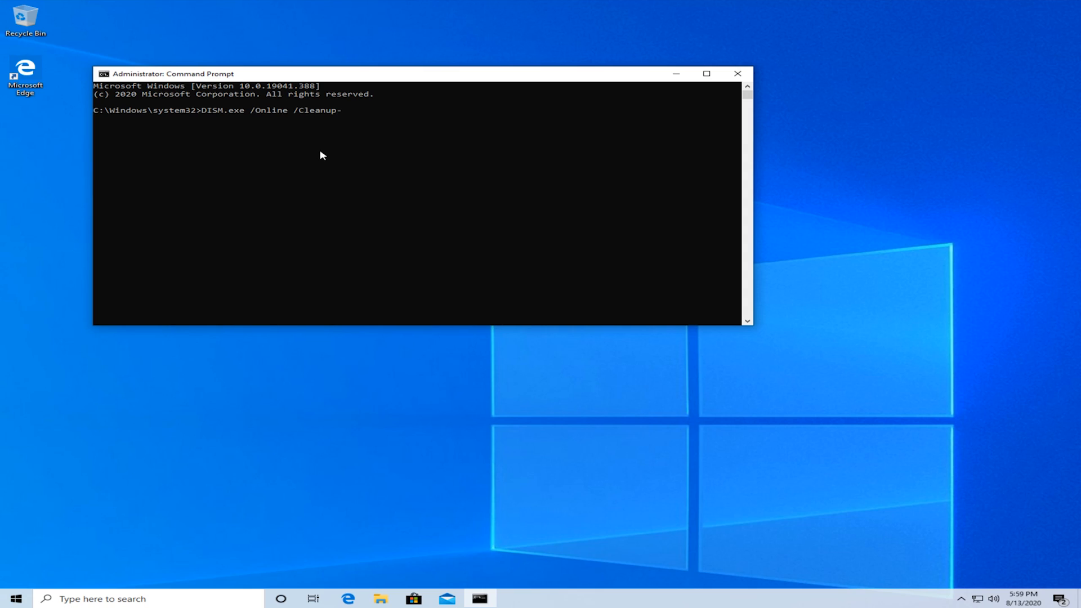
{"action": "type", "text": "image"}
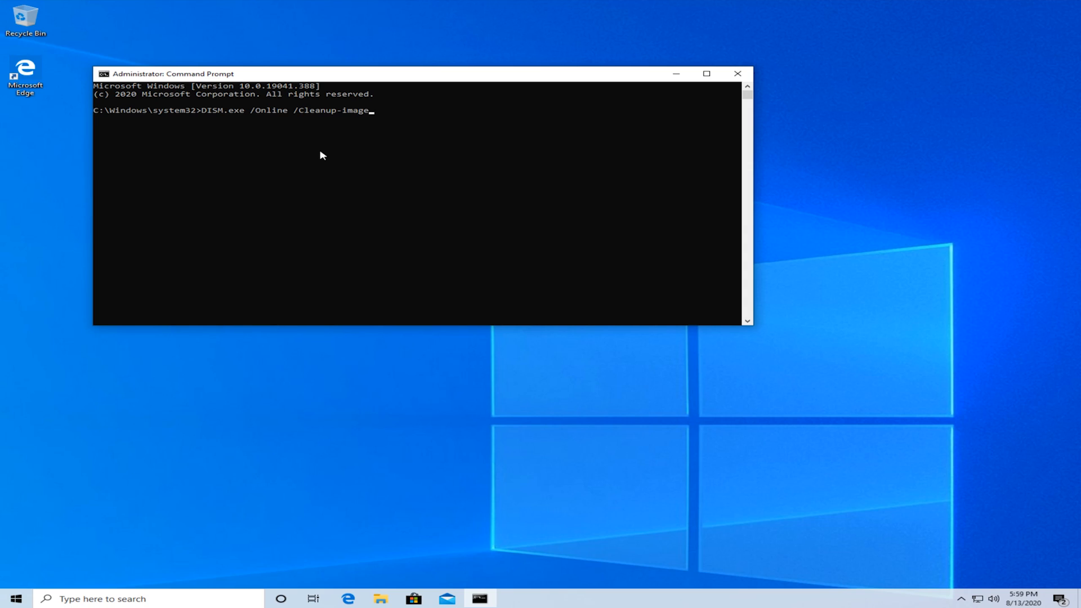
{"action": "type", "text": "/R"}
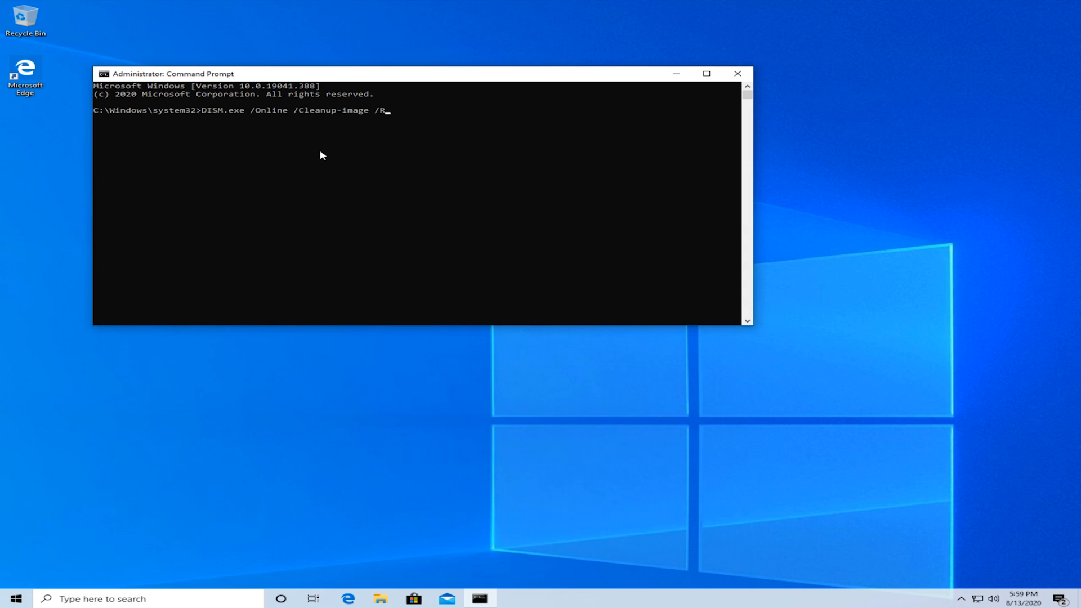
{"action": "type", "text": "estorehealth"}
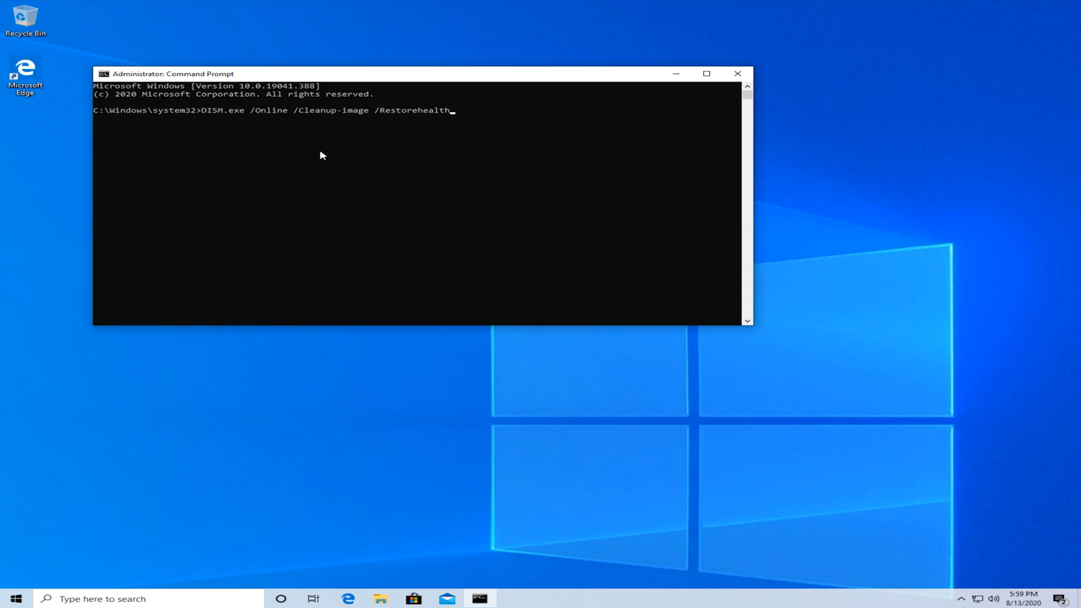
{"action": "key", "text": "Return"}
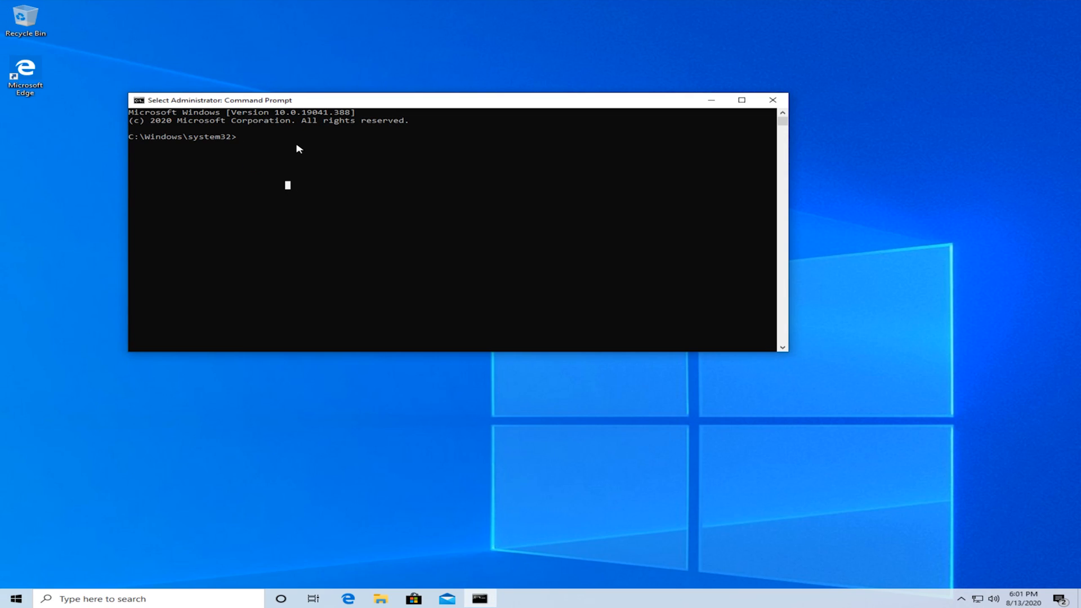
Step: Start an sfc /scannow system file scan, then close the Command Prompt window
{"action": "type", "text": "s"}
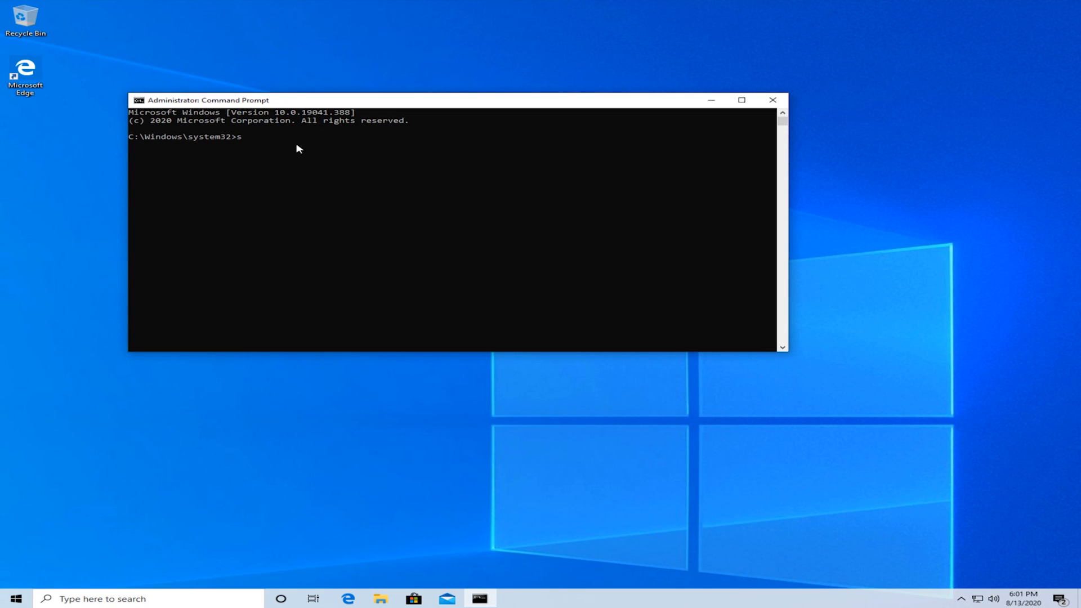
{"action": "type", "text": "fc /"}
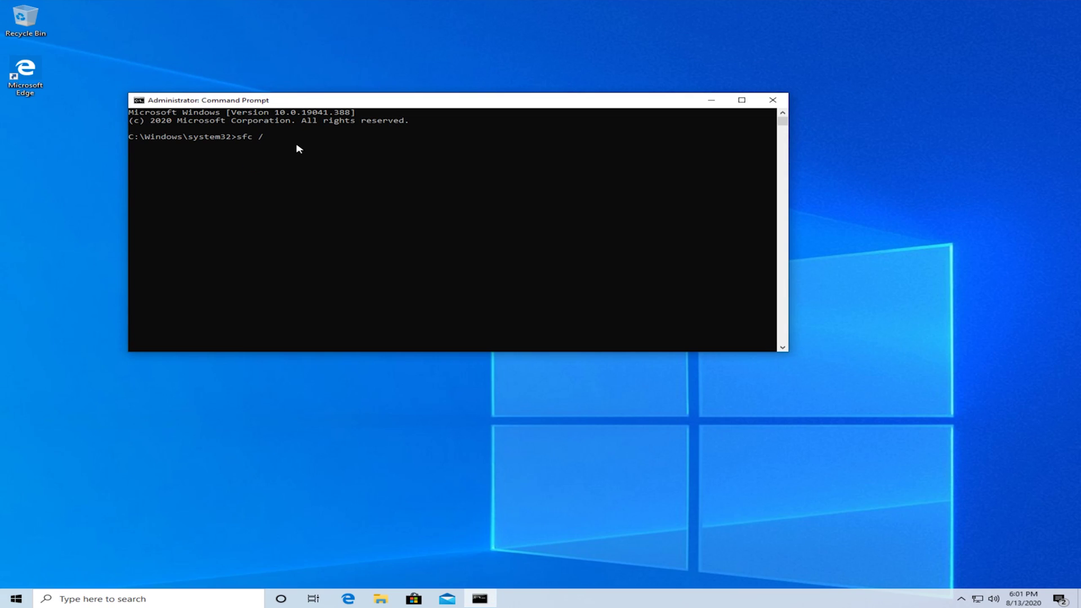
{"action": "type", "text": "scannow"}
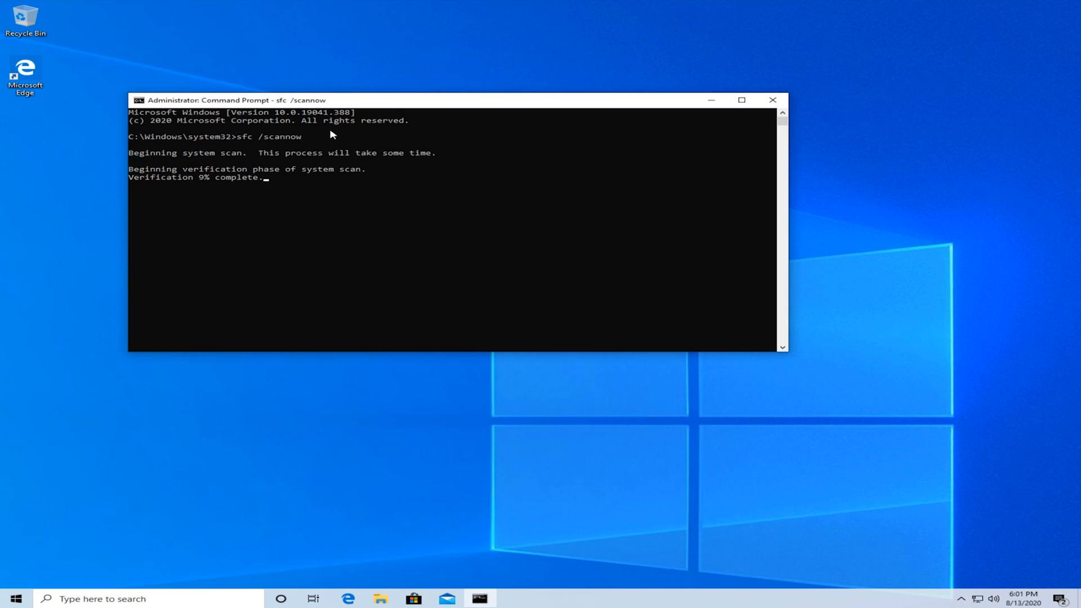
{"action": "left_click", "coordinate": [773, 100]}
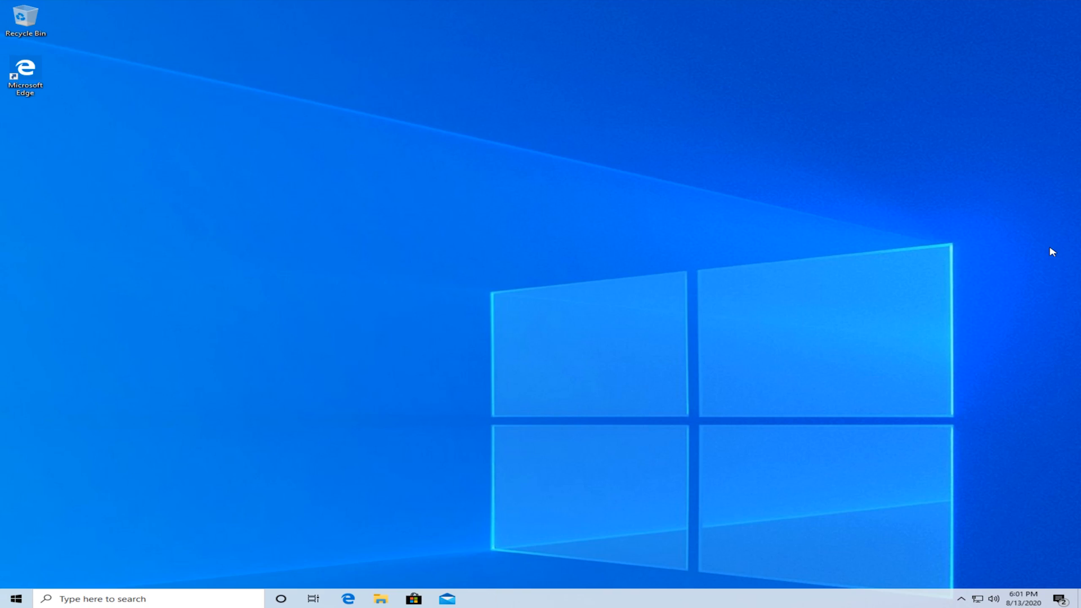
{"action": "mouse_move", "coordinate": [722, 349]}
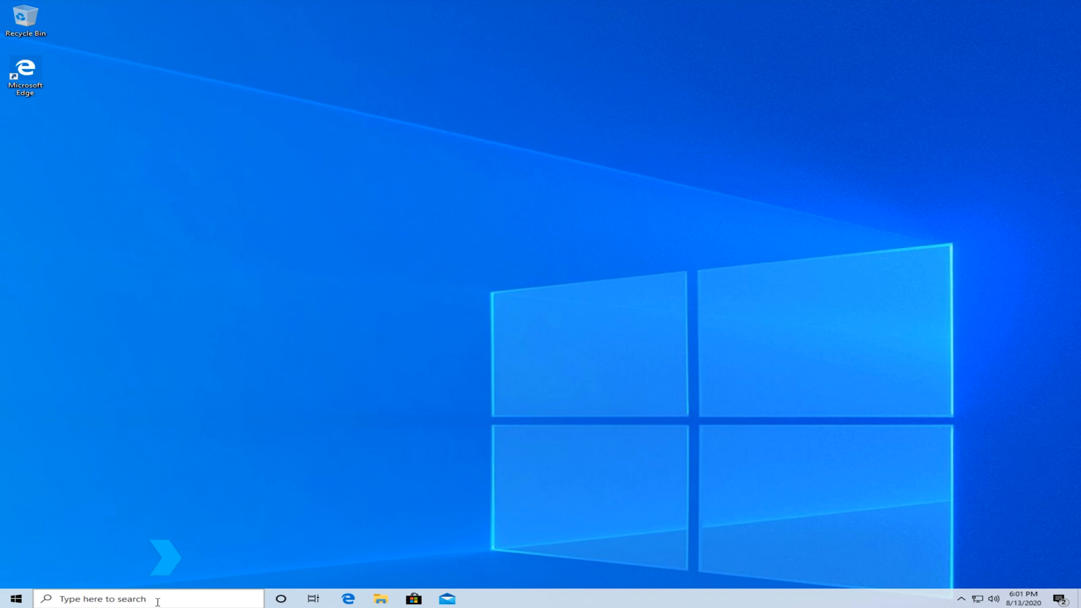
Step: Reopen Windows Settings from the taskbar search box
{"action": "left_click", "coordinate": [10, 598]}
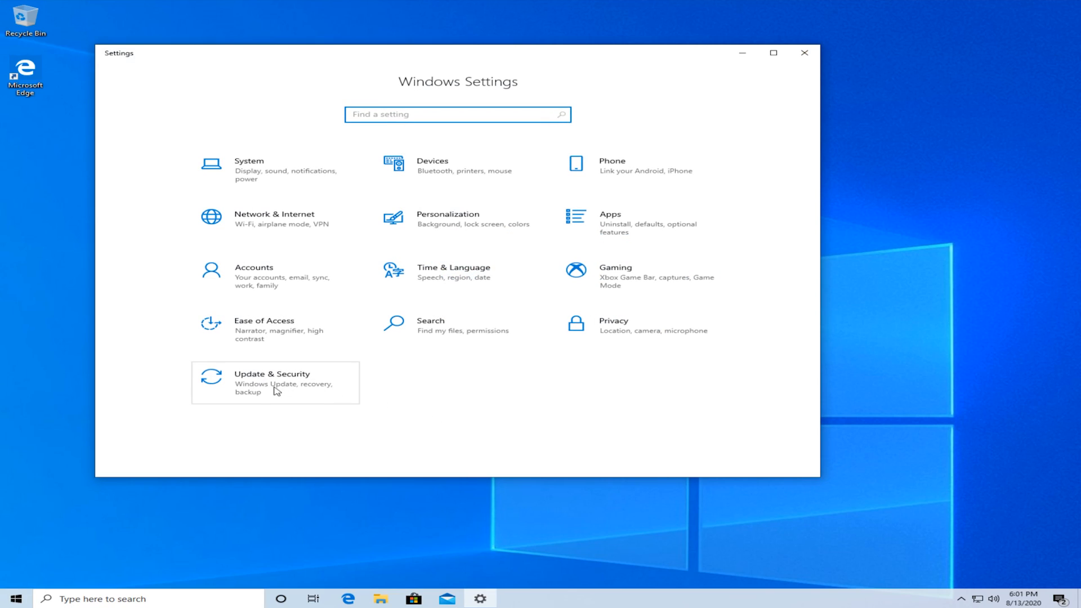
Step: View the installed update history under Update & Security, then go back to Windows Update
{"action": "left_click", "coordinate": [274, 383]}
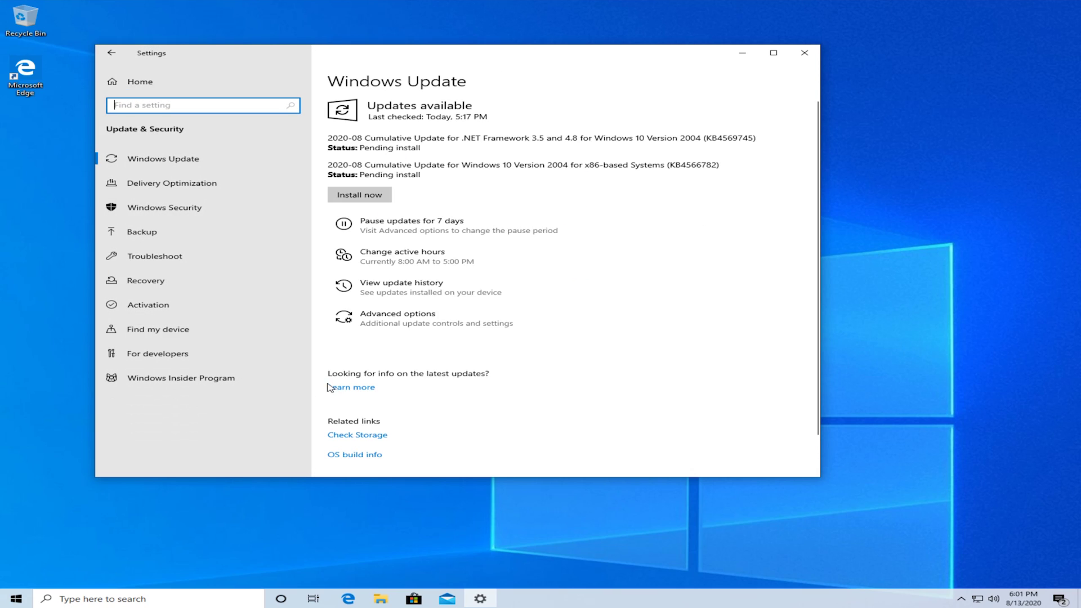
{"action": "mouse_move", "coordinate": [438, 98]}
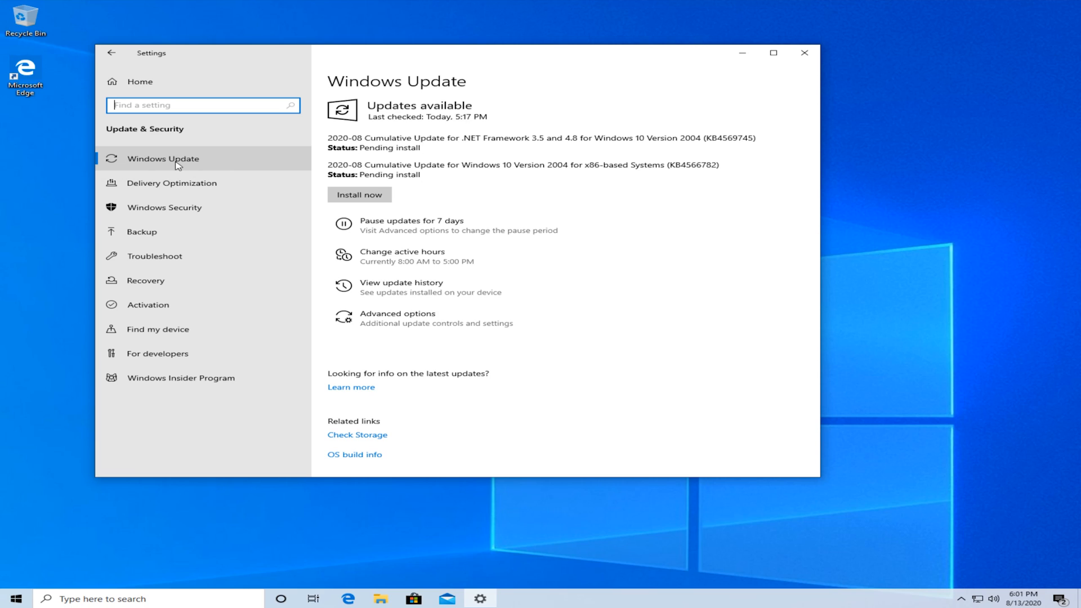
{"action": "mouse_move", "coordinate": [445, 287]}
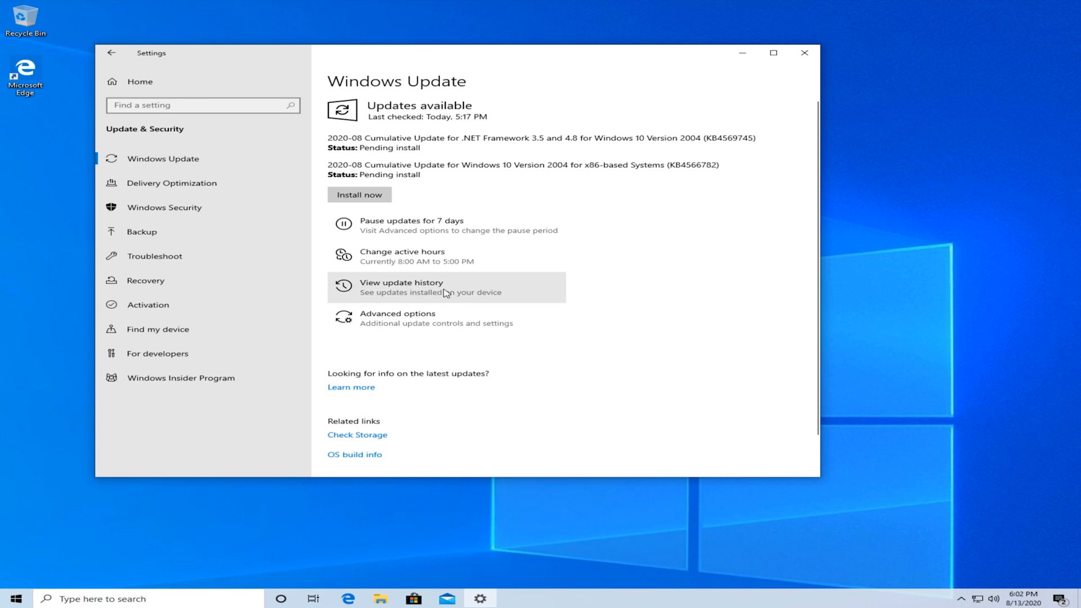
{"action": "left_click", "coordinate": [402, 287]}
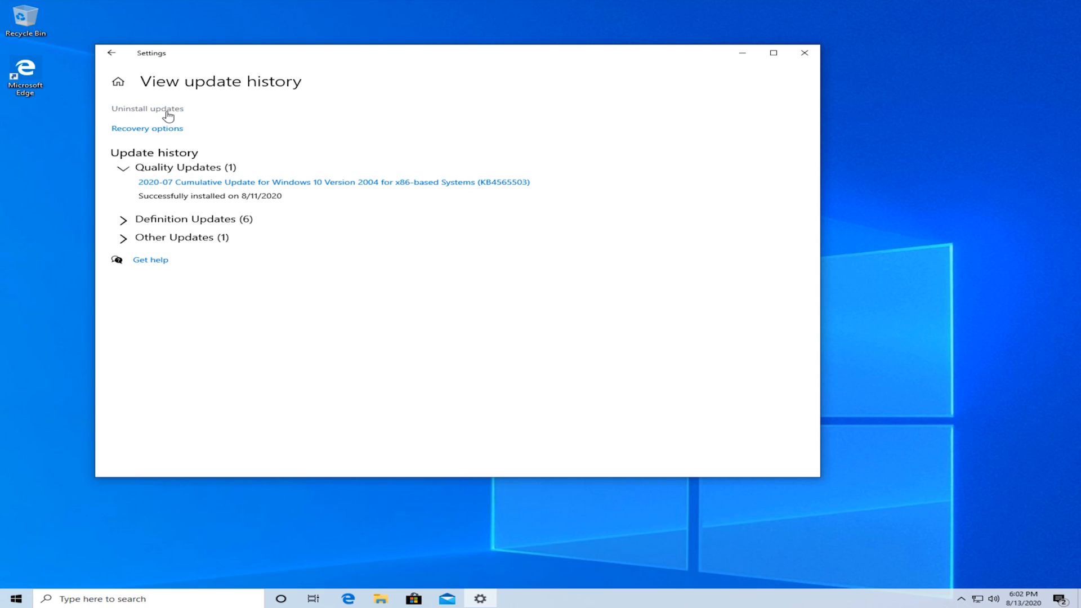
{"action": "left_click", "coordinate": [111, 53]}
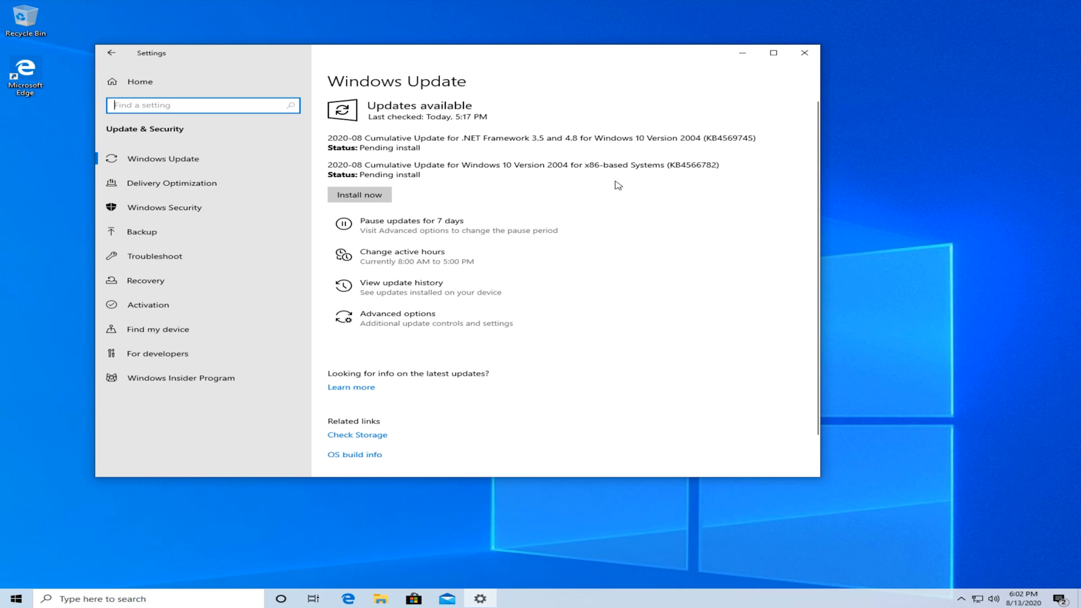